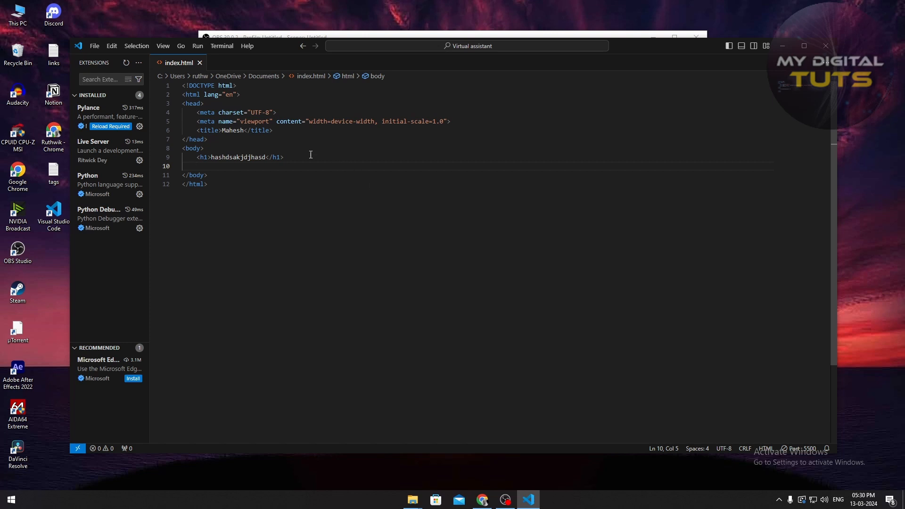
mouse_move(368, 157)
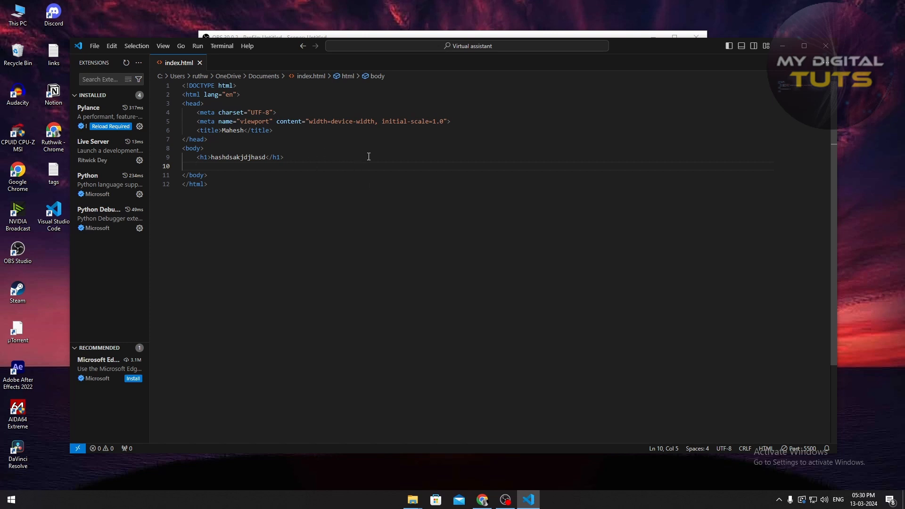
Step: Review the index.html code in the editor and move to the taskbar's File Explorer
key("ctrl+a")
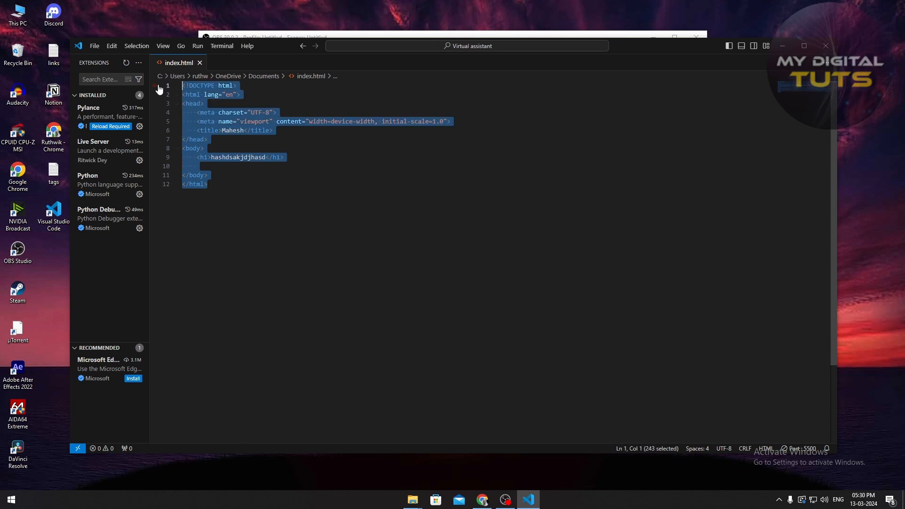
mouse_move(253, 139)
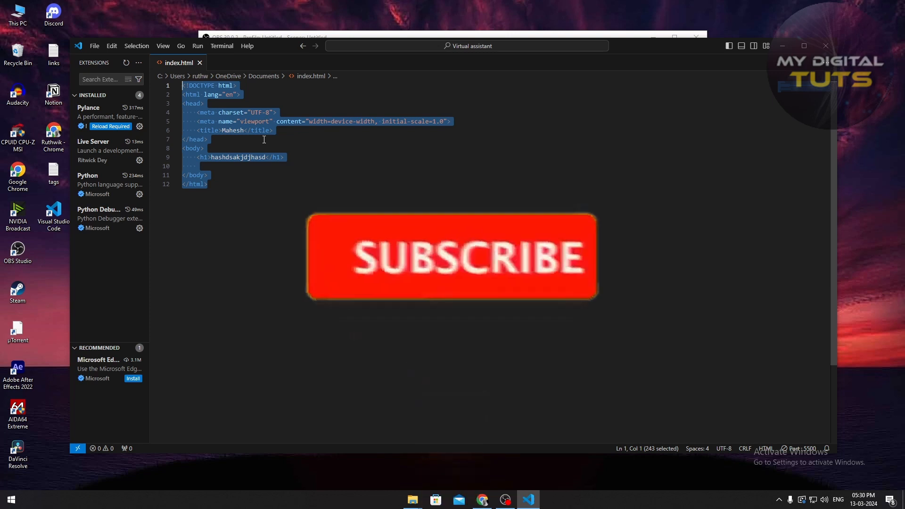
left_click(451, 256)
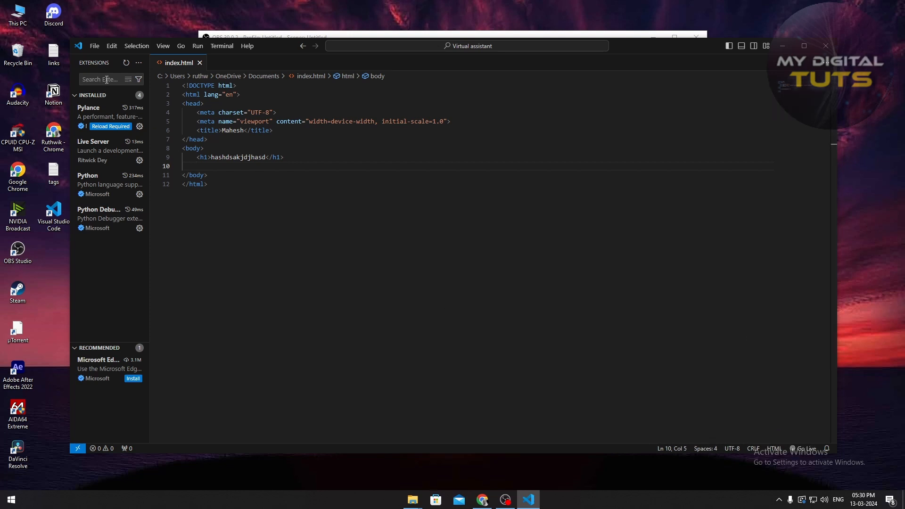
left_click(163, 45)
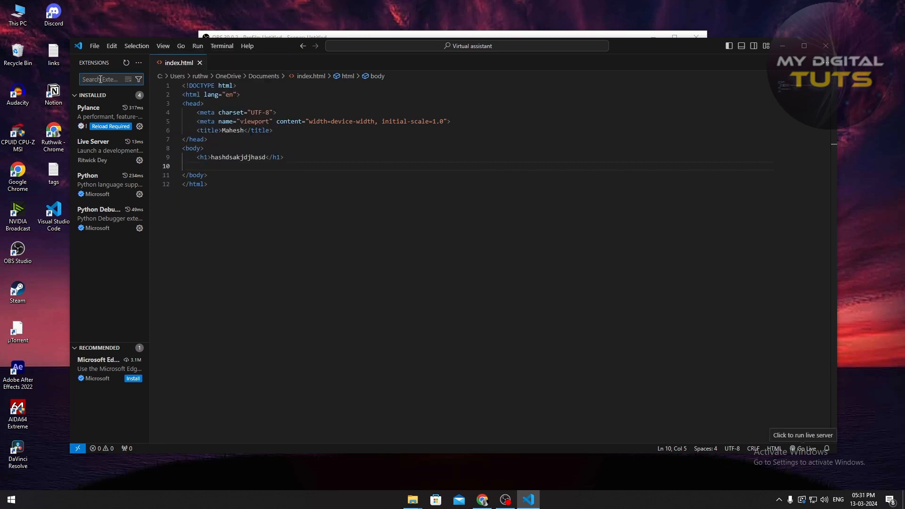
mouse_move(795, 446)
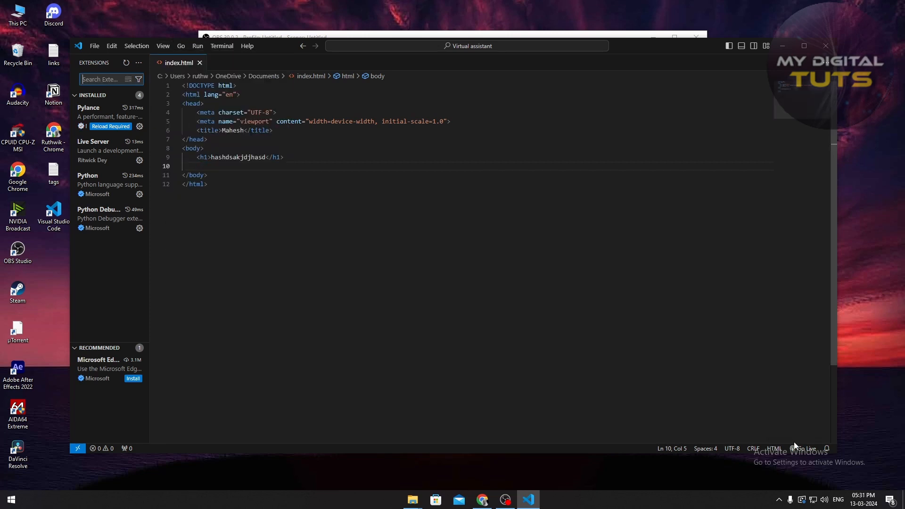
mouse_move(320, 172)
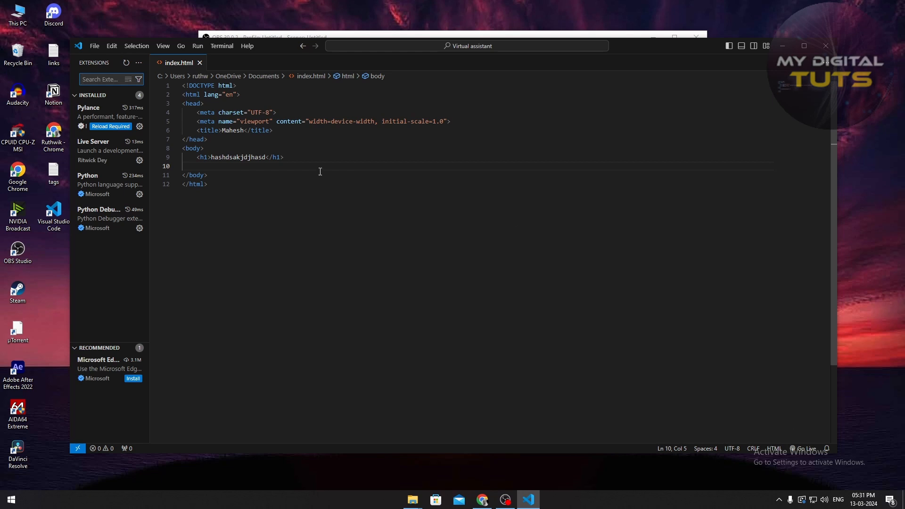
mouse_move(412, 500)
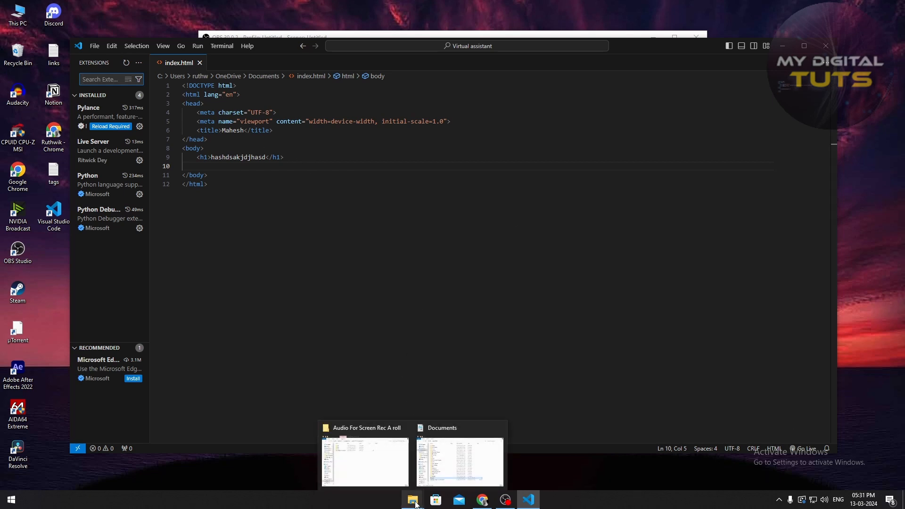
Step: Launch index.html from the Documents folder so Chrome shows the heading hashdsakjdjhasd
left_click(459, 461)
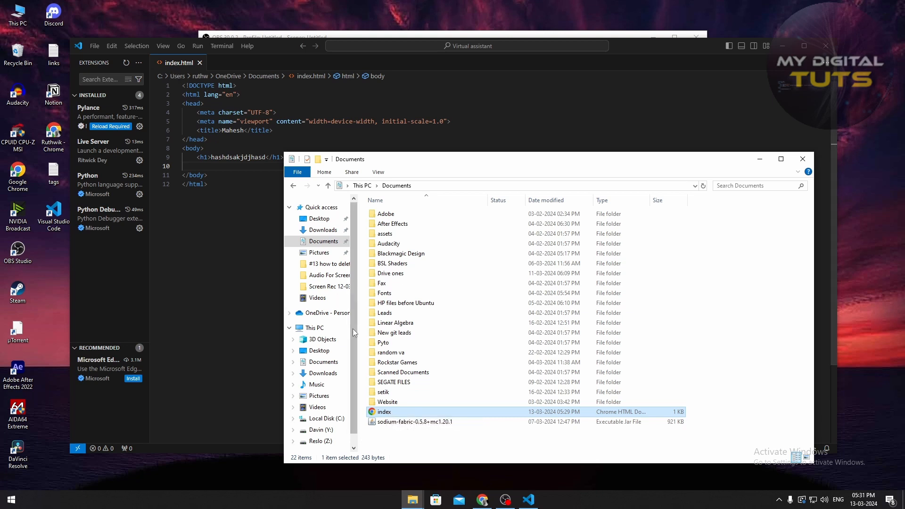
double_click(382, 412)
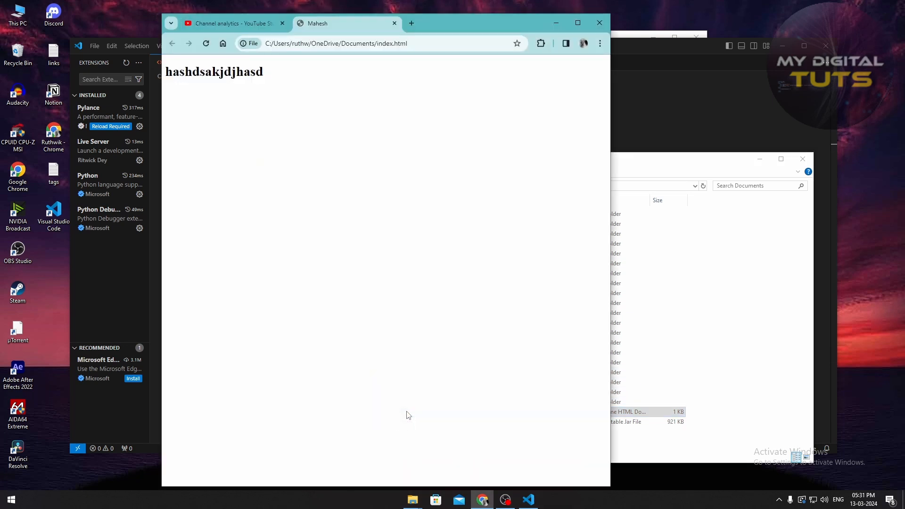